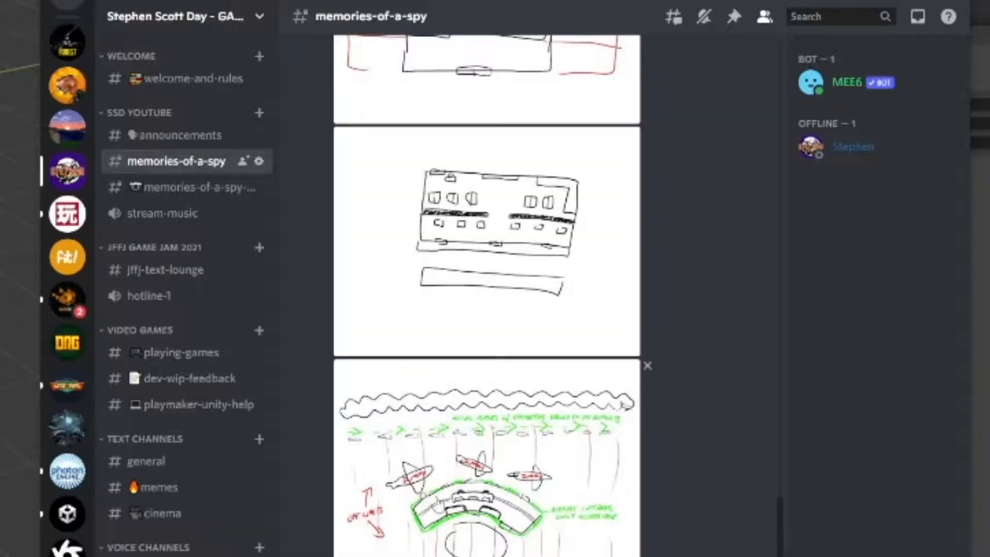
# - Enlarge the curved airport terminal sketch on Discord, then switch back to Blender
pyautogui.click(486, 455)
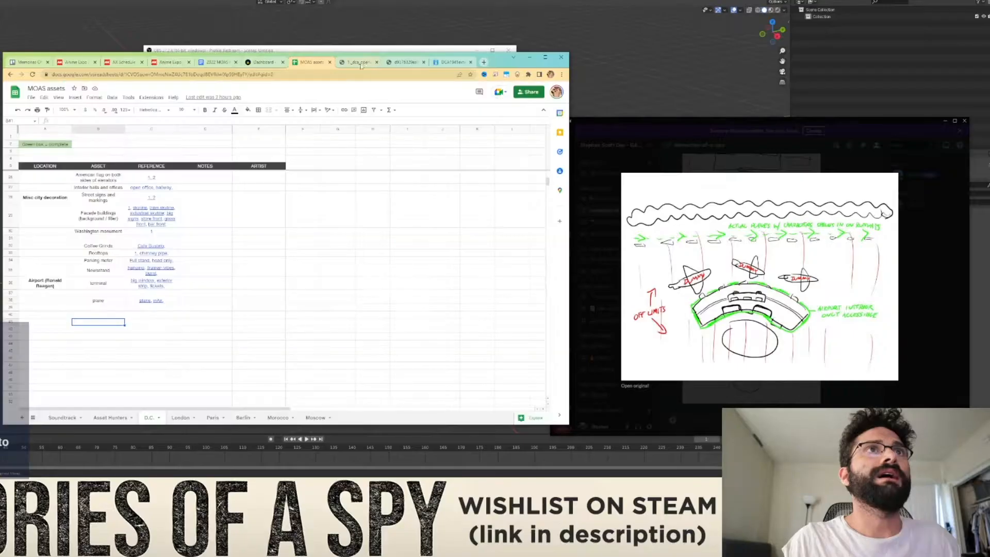
pyautogui.click(404, 62)
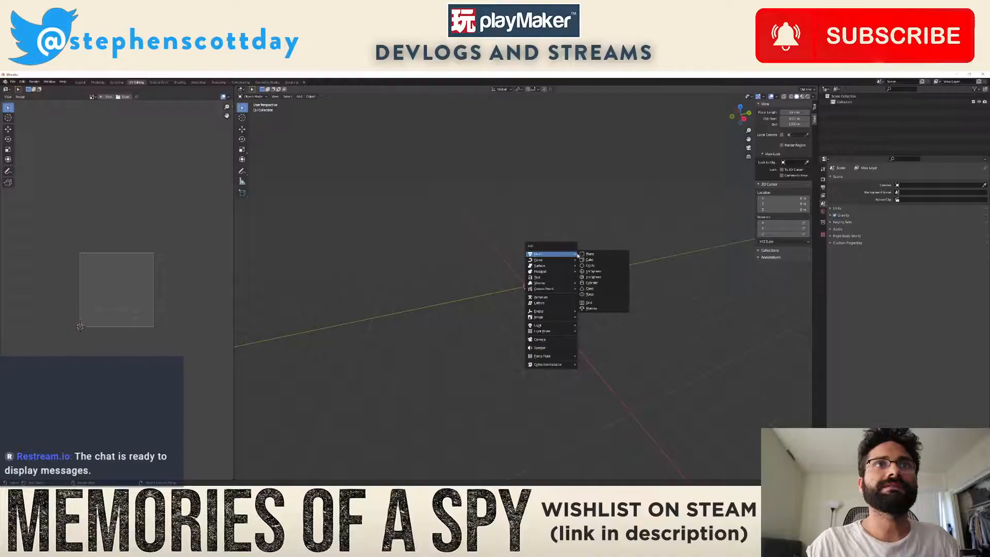
# - Add a cube, exit Edit Mode, and begin importing an external model file
pyautogui.click(588, 259)
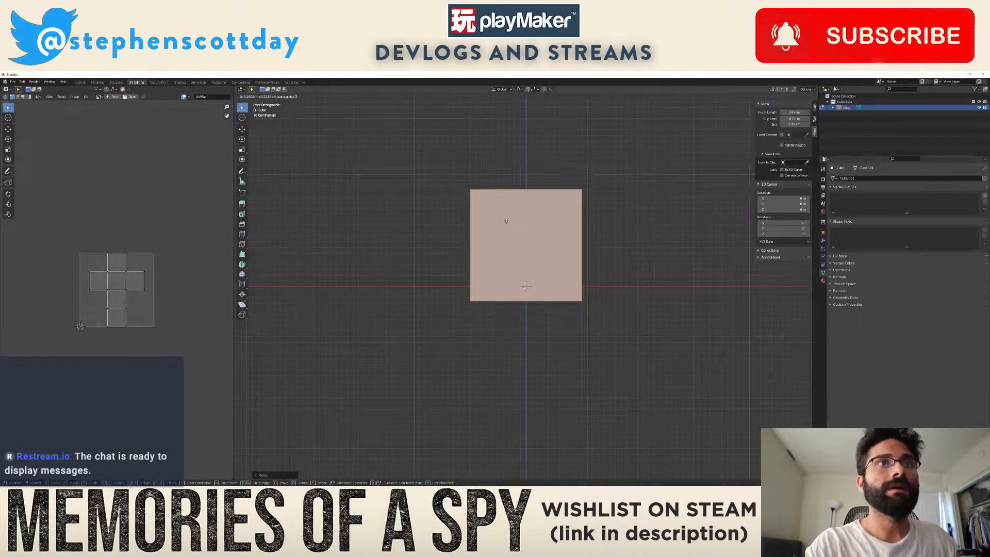
pyautogui.press('Tab')
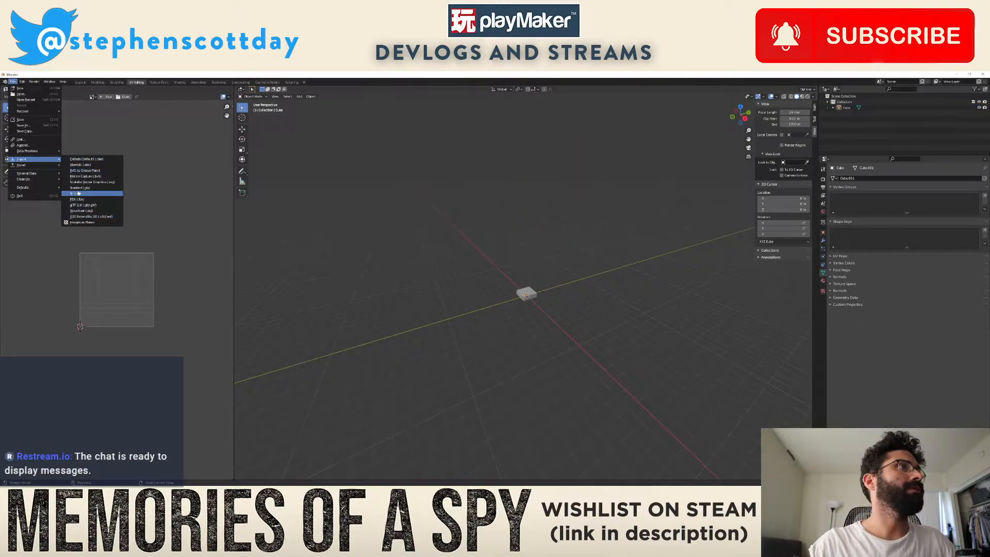
pyautogui.click(78, 194)
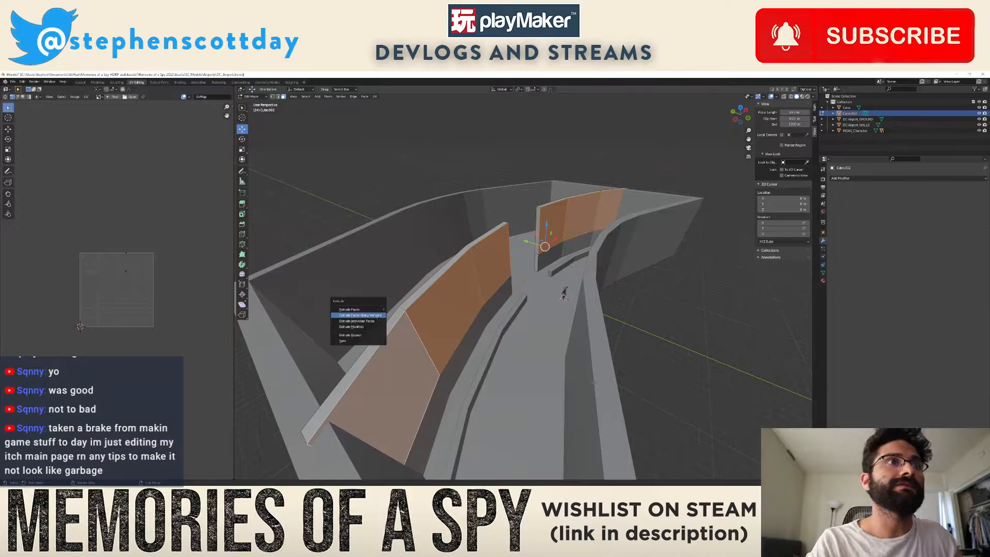
pyautogui.click(357, 315)
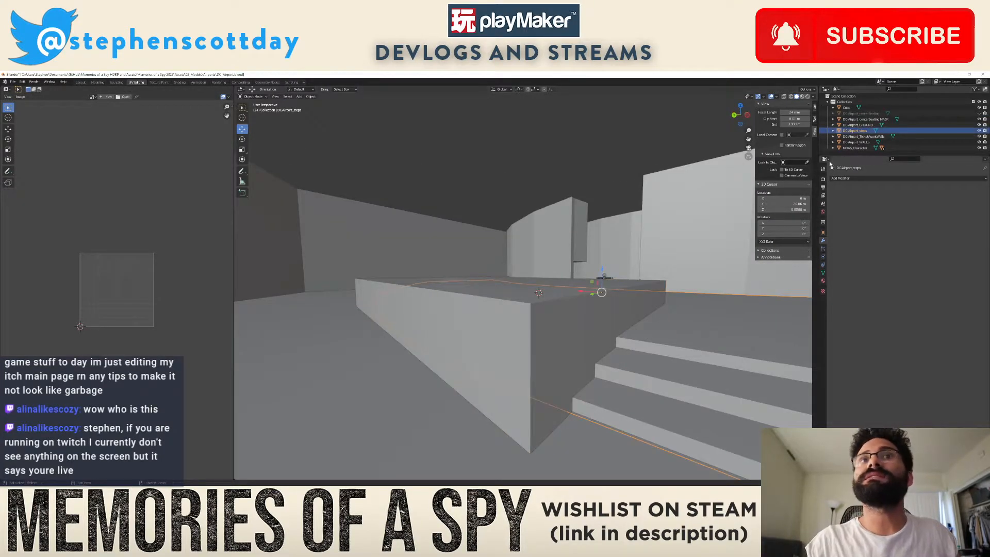
# - Add a Boolean Difference modifier to the steps with the center seating object as cutter
pyautogui.click(840, 178)
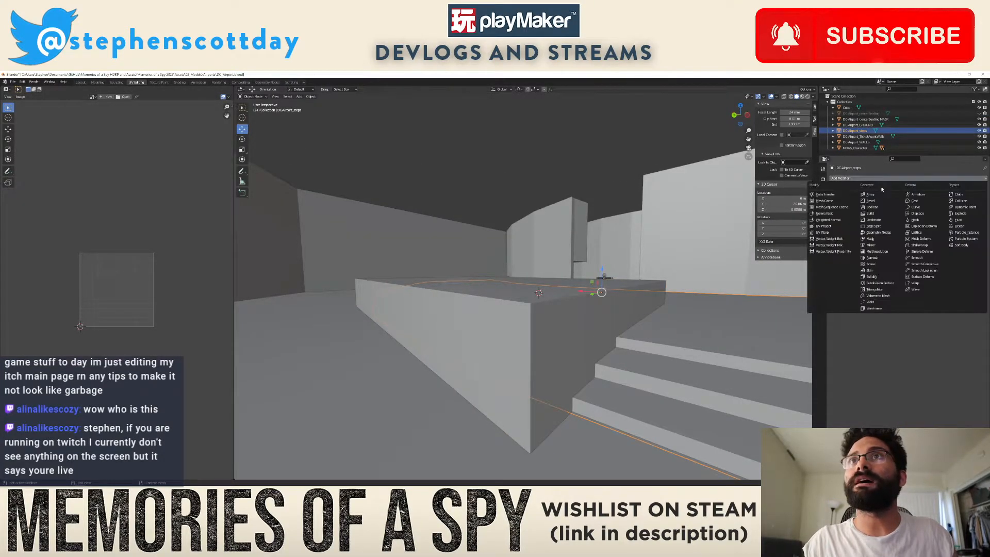
pyautogui.click(871, 206)
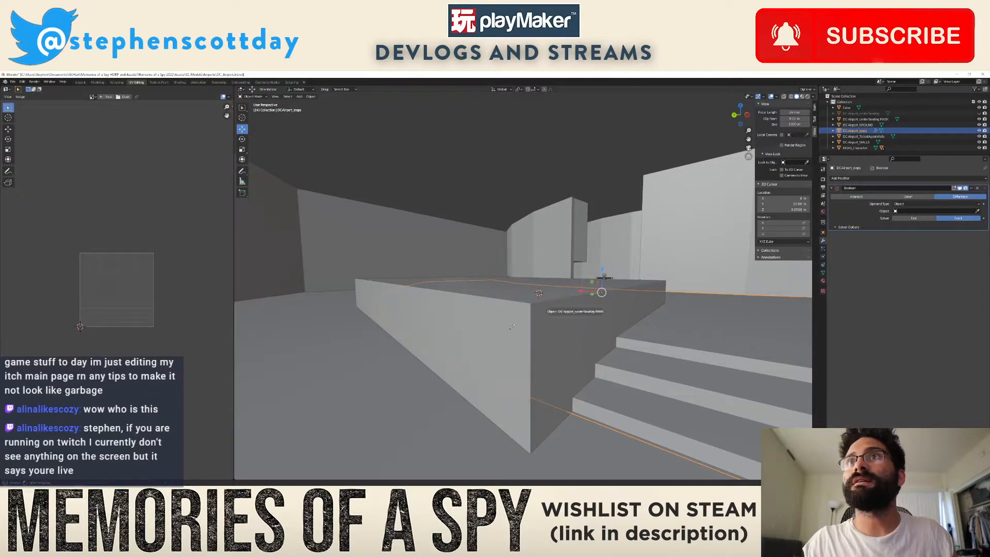
pyautogui.click(859, 118)
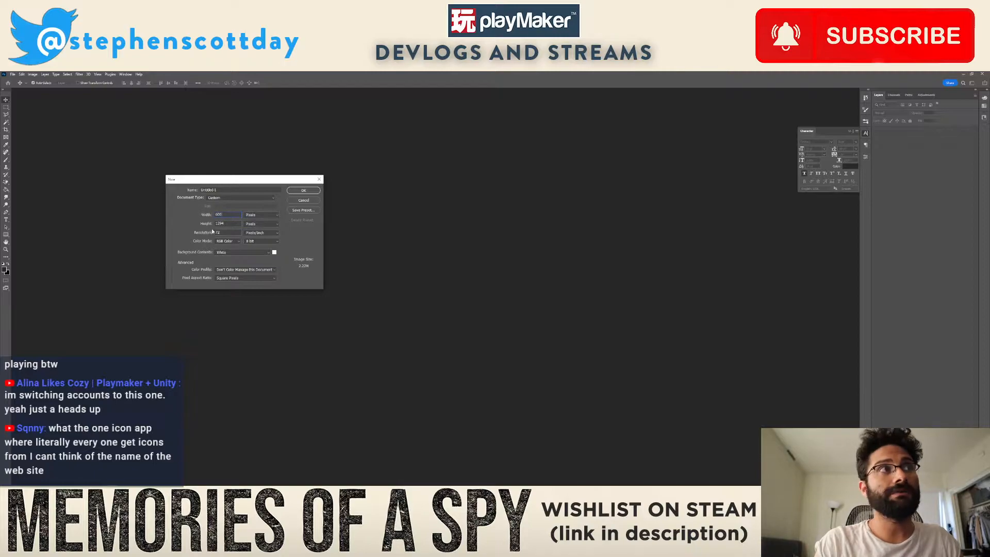
# - Create the tall dark panel document and give its layer a light Stroke outline
pyautogui.click(303, 190)
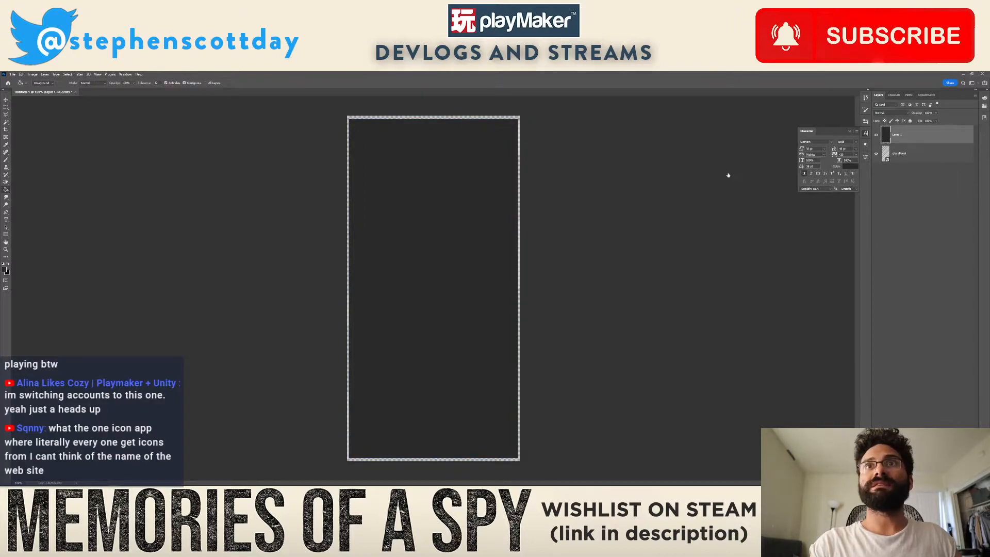
pyautogui.doubleClick(897, 134)
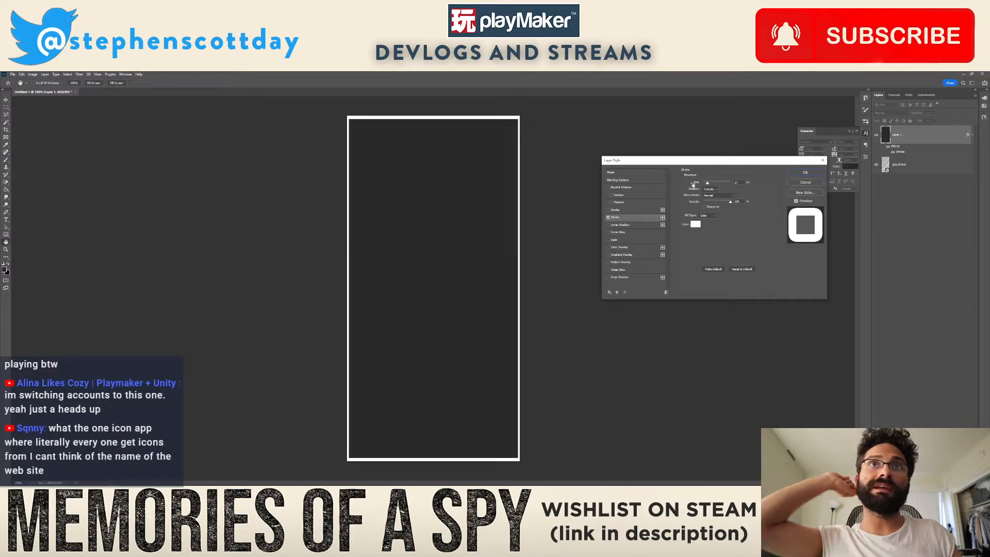
pyautogui.click(695, 224)
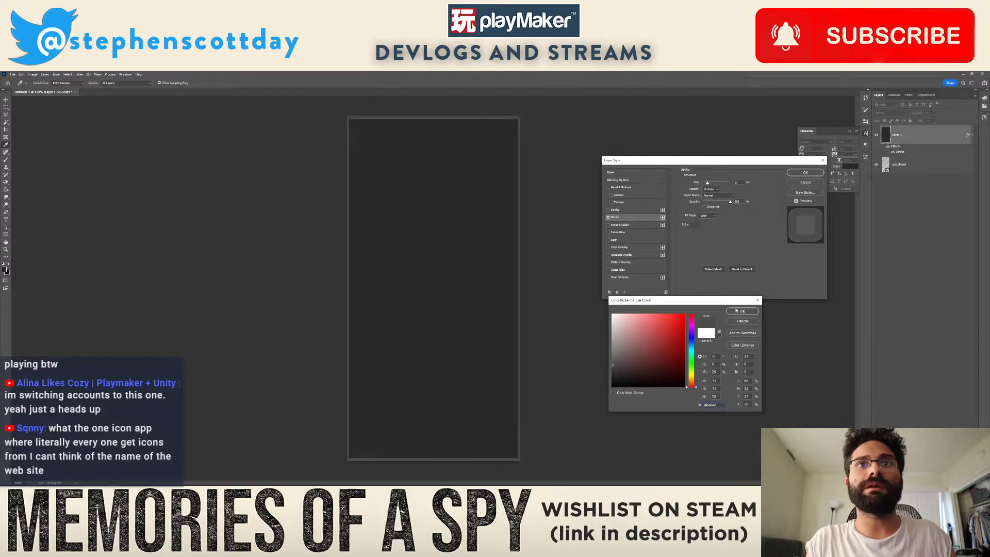
pyautogui.click(742, 310)
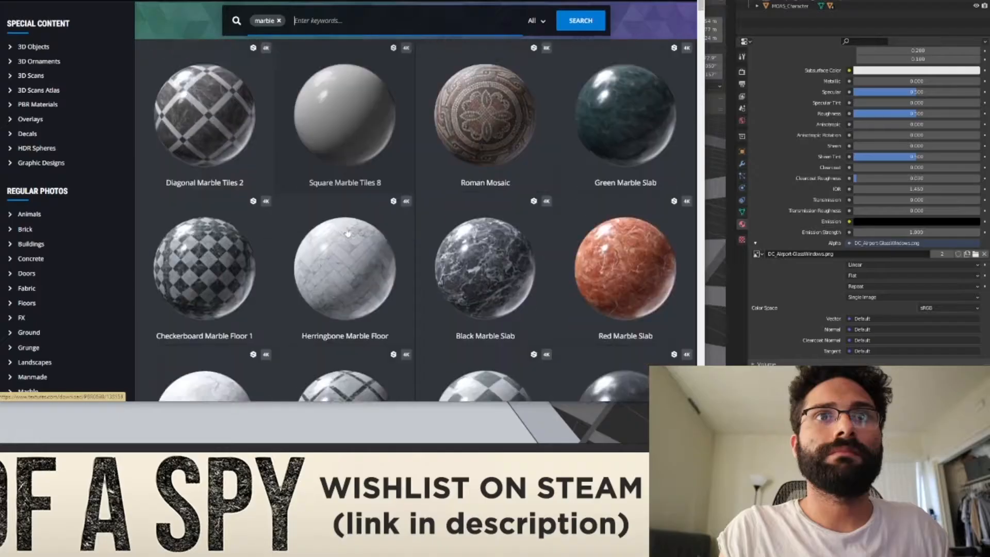
# - Scroll through the marble texture results on Textures.com
pyautogui.scroll(-3)
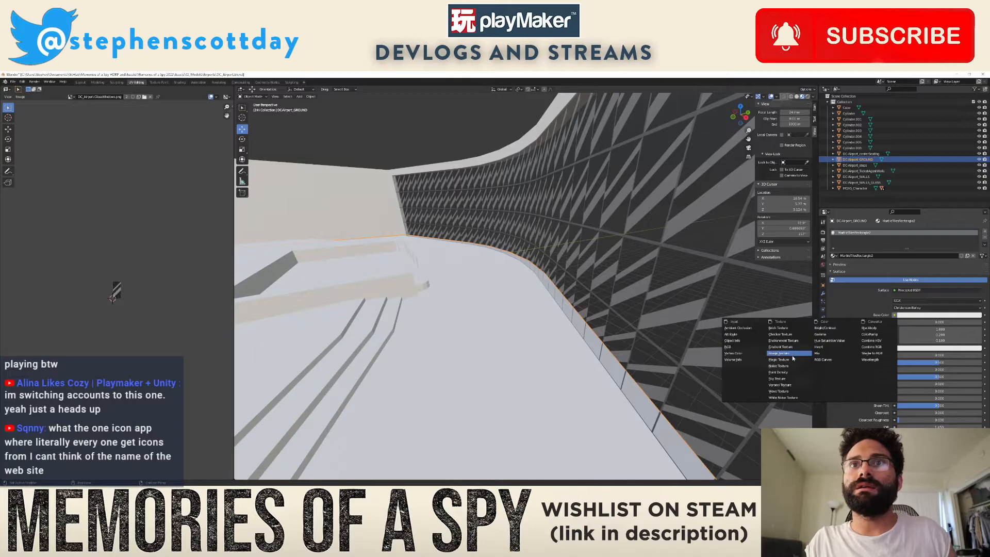
# - Open the marble tiles image as the ground material's Base Color texture
pyautogui.click(781, 354)
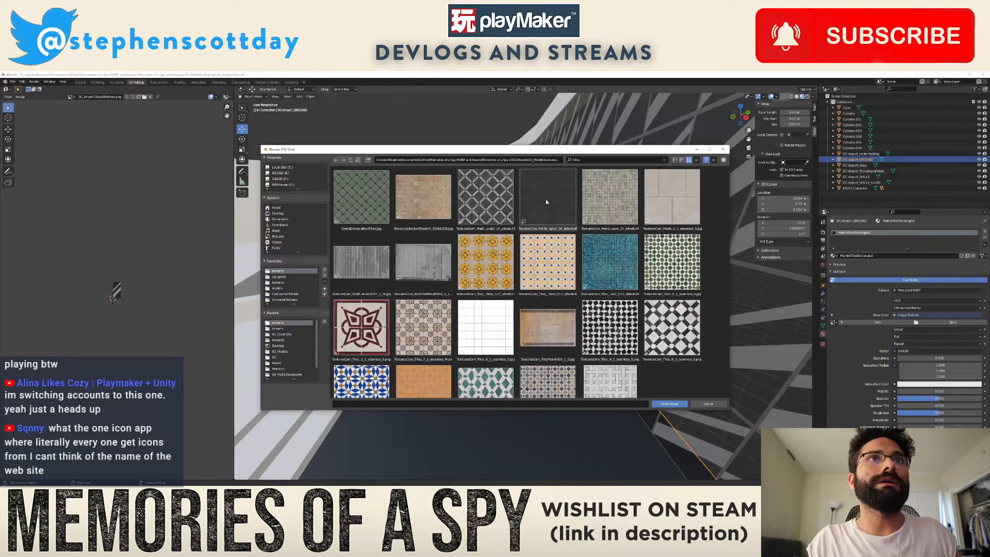
pyautogui.click(668, 403)
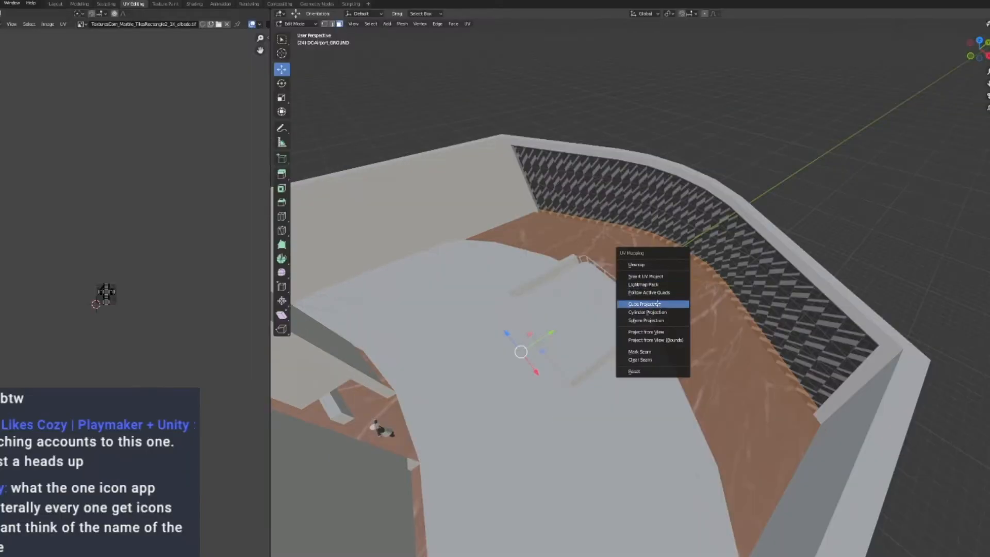
# - Re-project the floor's UVs with Cube Projection so the marble tiles evenly
pyautogui.click(644, 304)
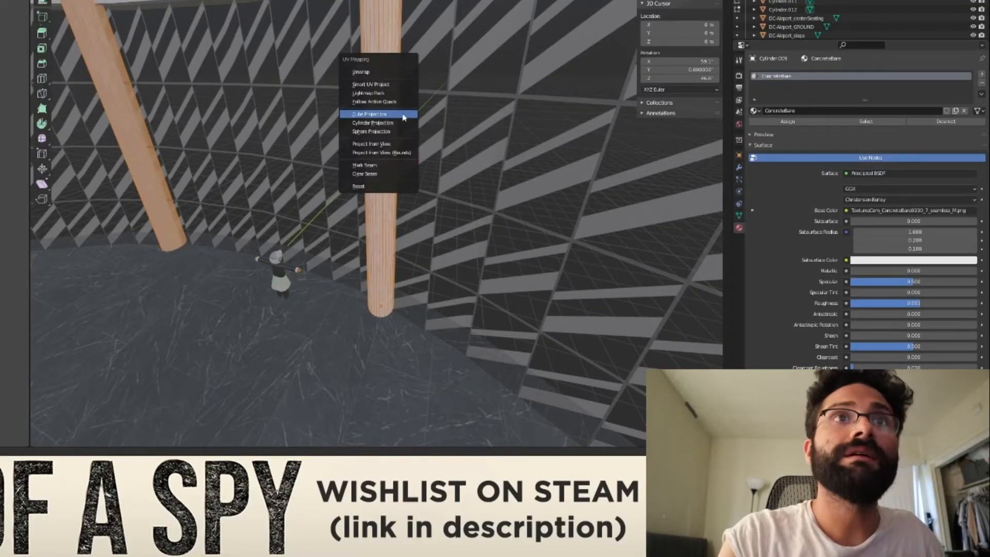
pyautogui.click(370, 114)
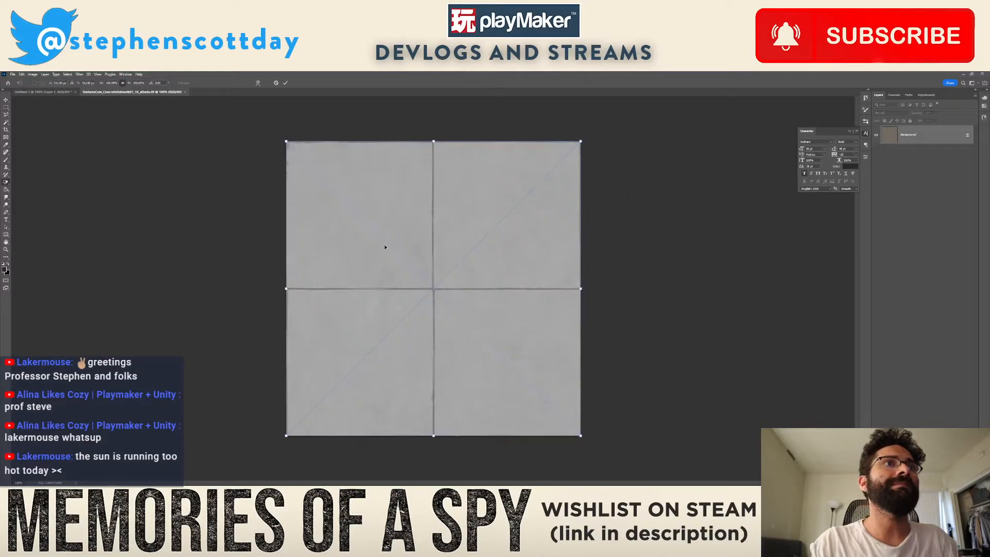
# - Place the concrete sidewalk texture over the grey tile and export as PNG
pyautogui.click(889, 113)
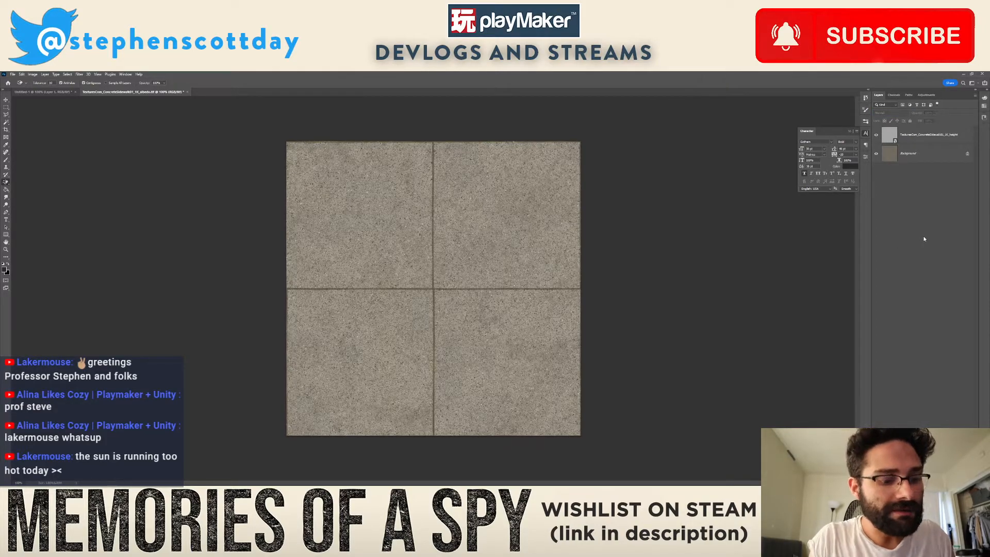
pyautogui.click(11, 74)
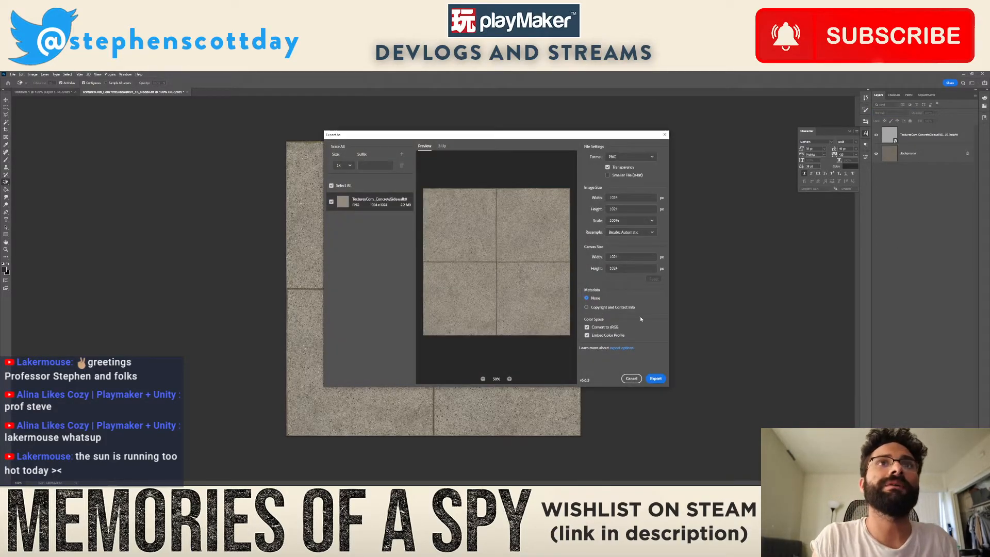
pyautogui.click(656, 378)
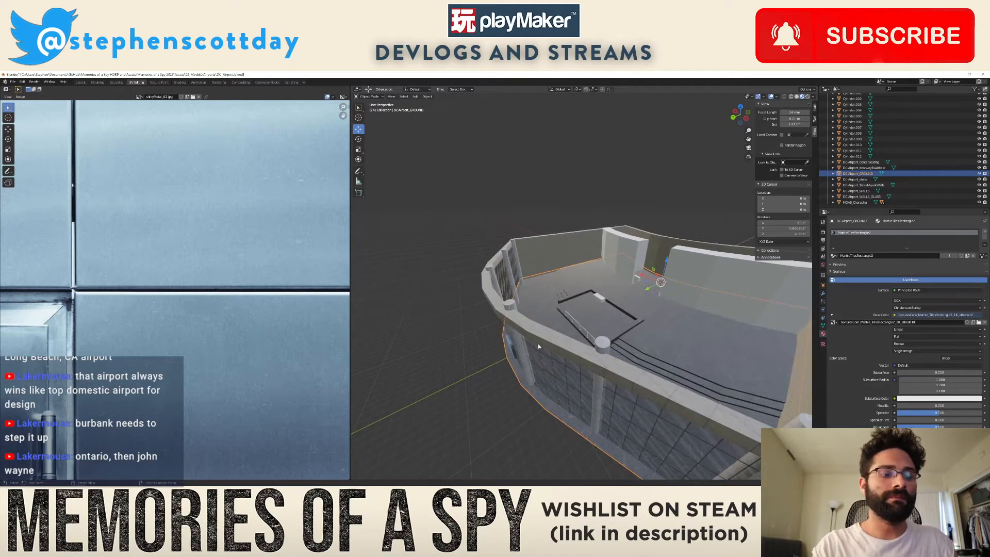
# - Duplicate the ground slab and raise the copy onto the tops of the walls
pyautogui.press('shift+d')
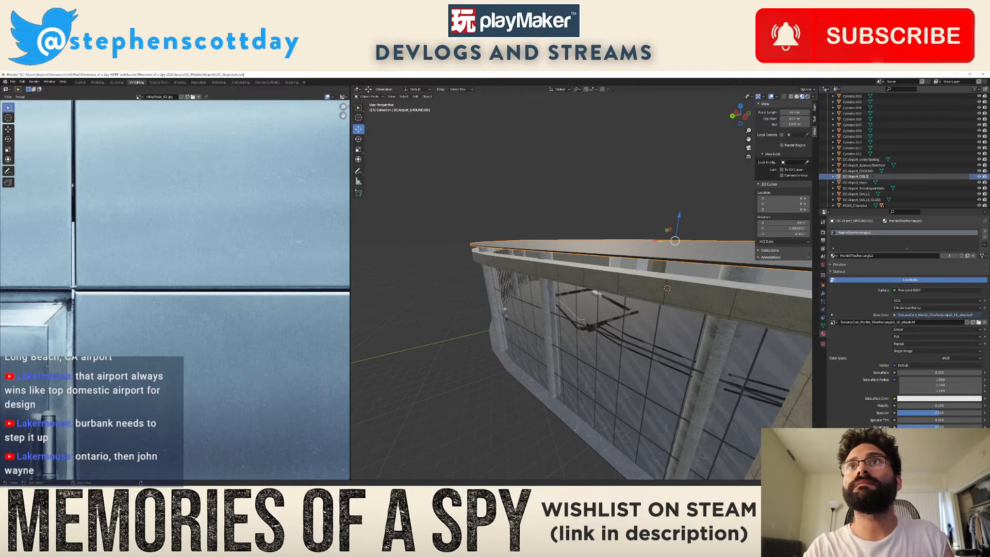
pyautogui.click(858, 177)
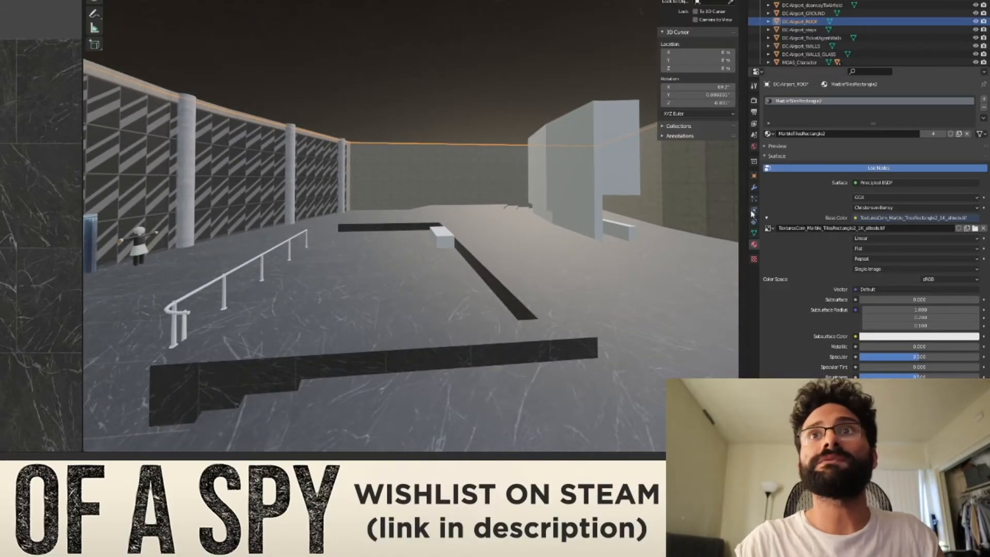
pyautogui.click(767, 133)
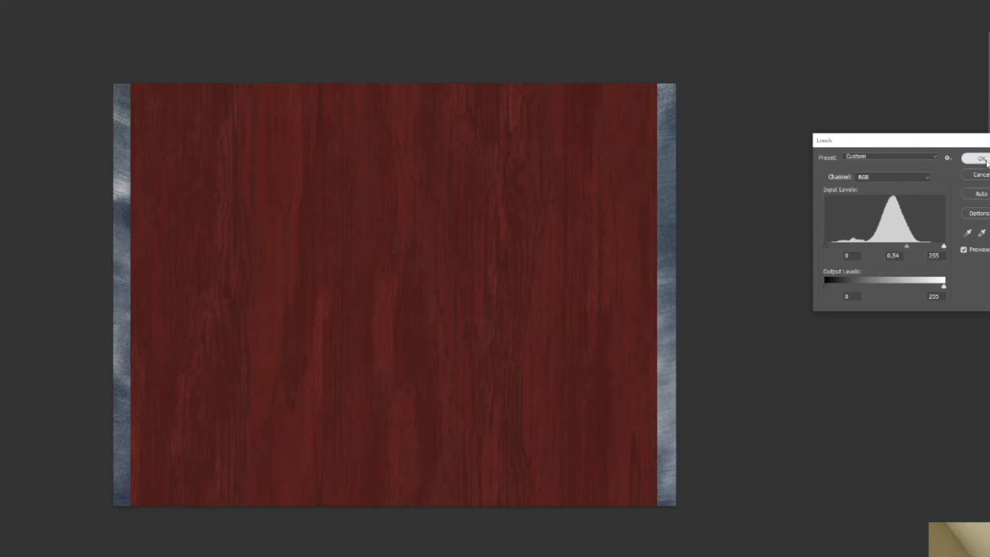
# - Darken the wood with Levels midtones 0.54 and add a Drop Shadow style
pyautogui.click(979, 157)
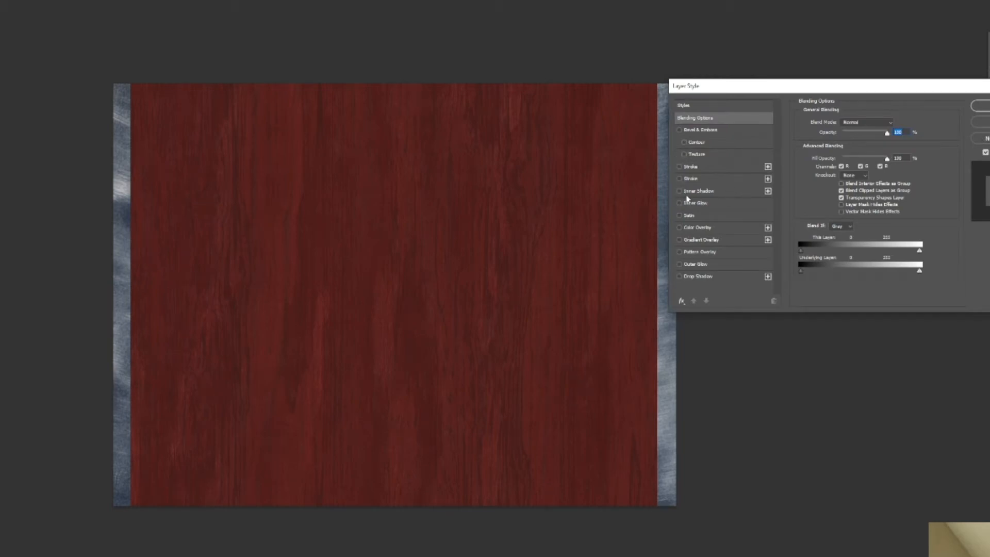
pyautogui.moveTo(686, 278)
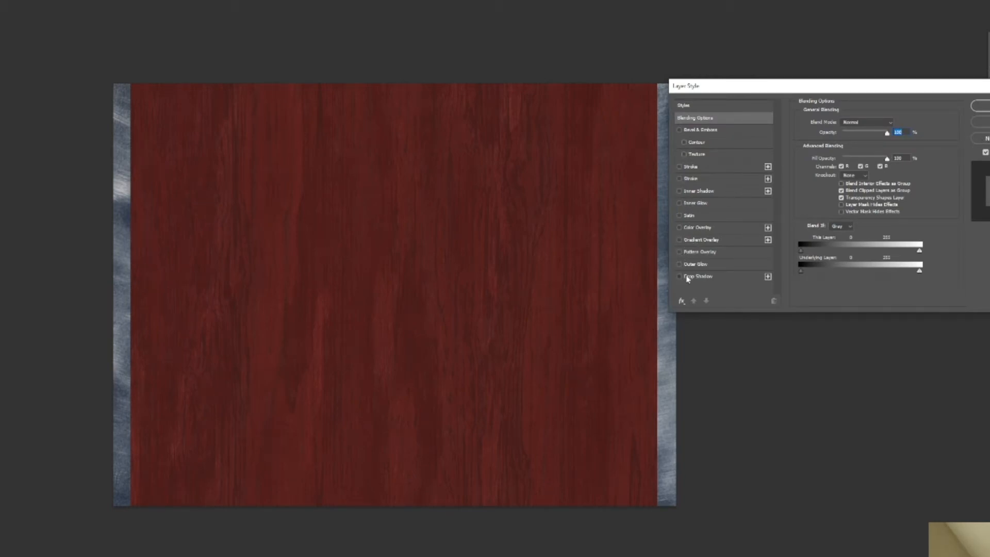
pyautogui.click(697, 276)
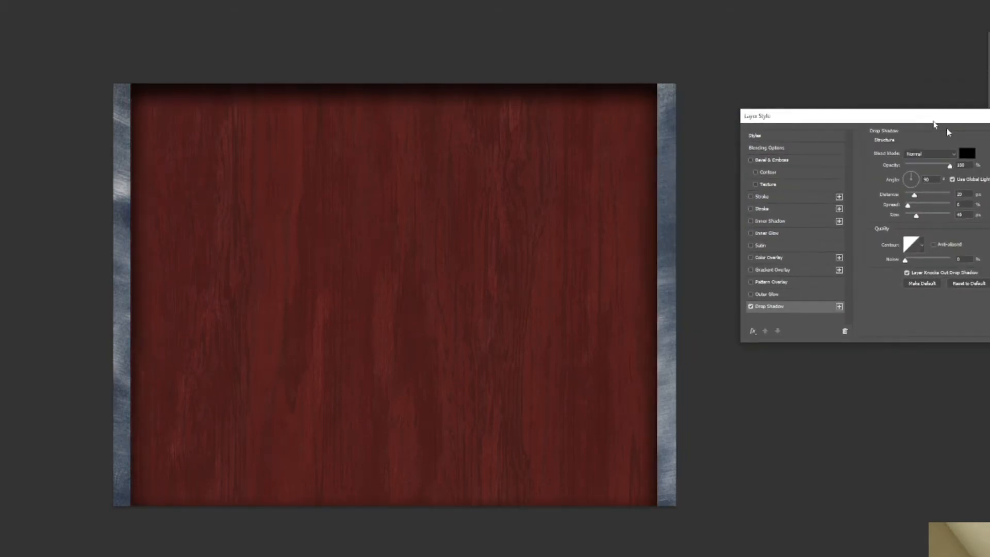
pyautogui.moveTo(758, 116); pyautogui.dragTo(785, 147)
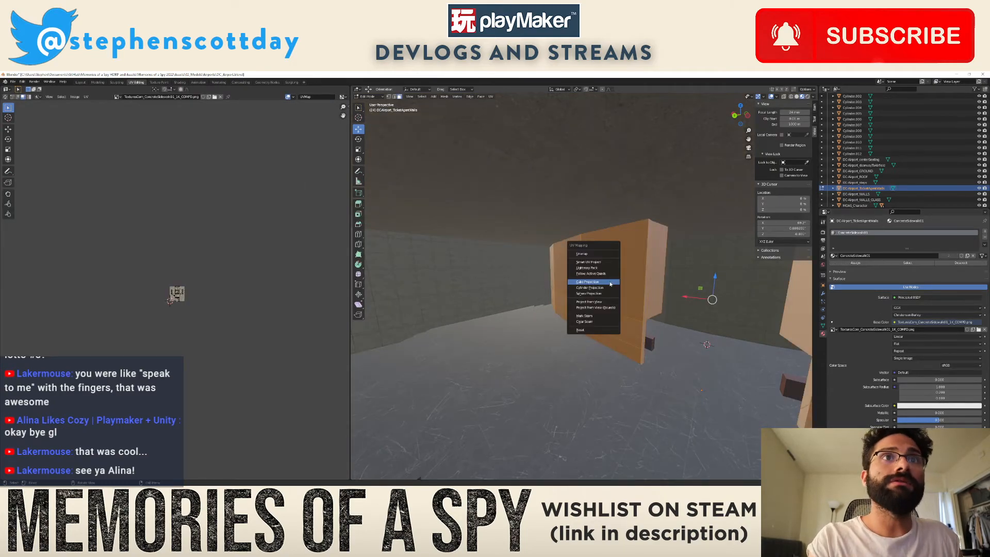
# - Cube-project the TicketAgentDesks UVs so the concrete sidewalk texture maps evenly
pyautogui.click(589, 281)
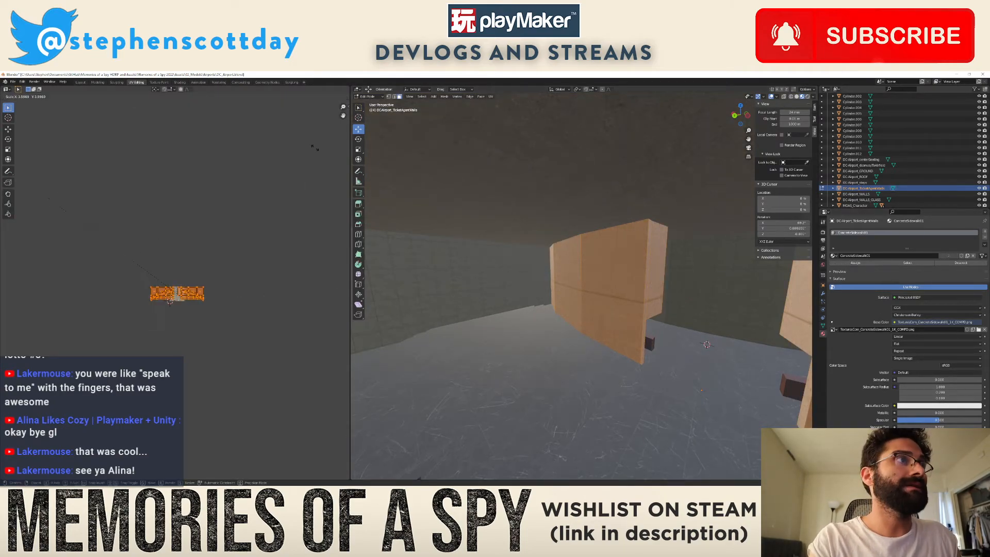